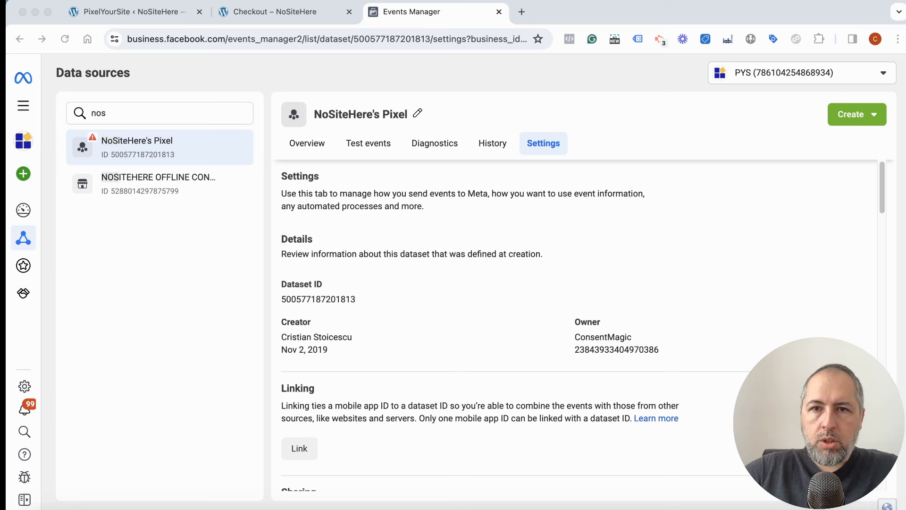
mouse_move(630, 256)
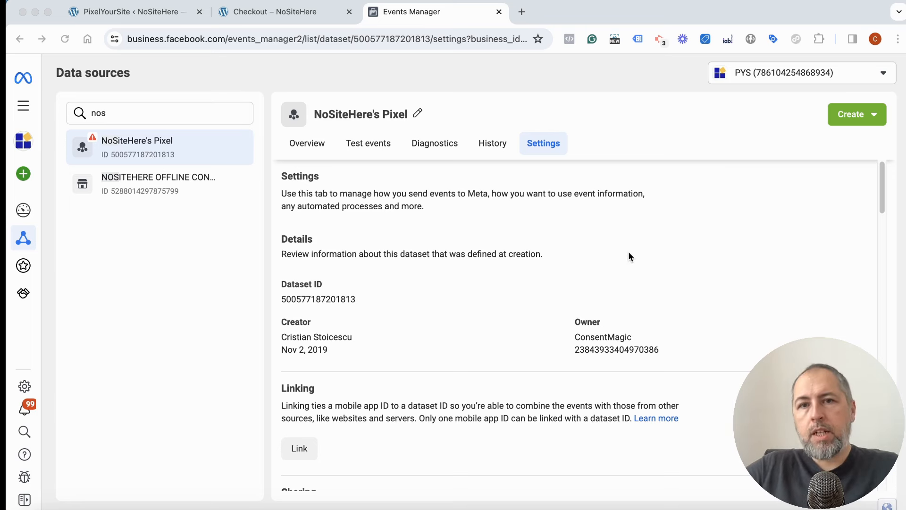
mouse_move(561, 139)
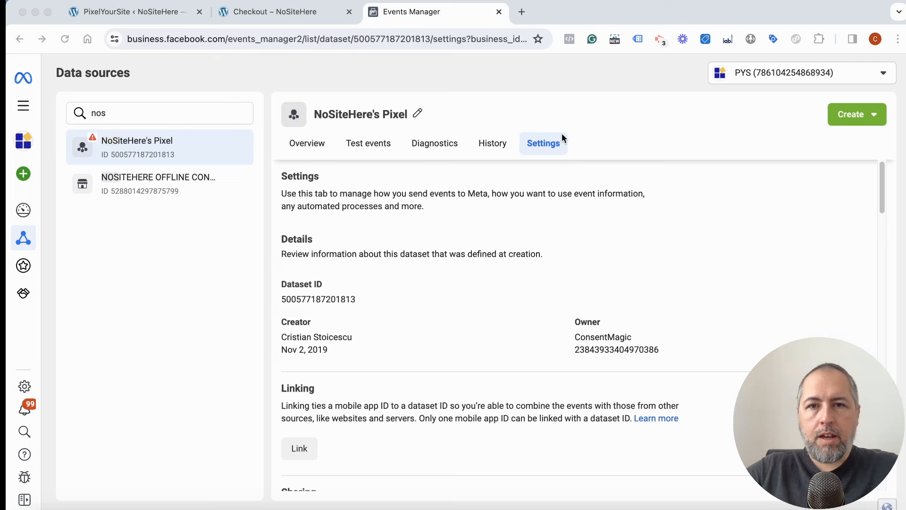
Step: Review NoSiteHere's Pixel settings down past Event setup to the Conversions API section
scroll(down, 3)
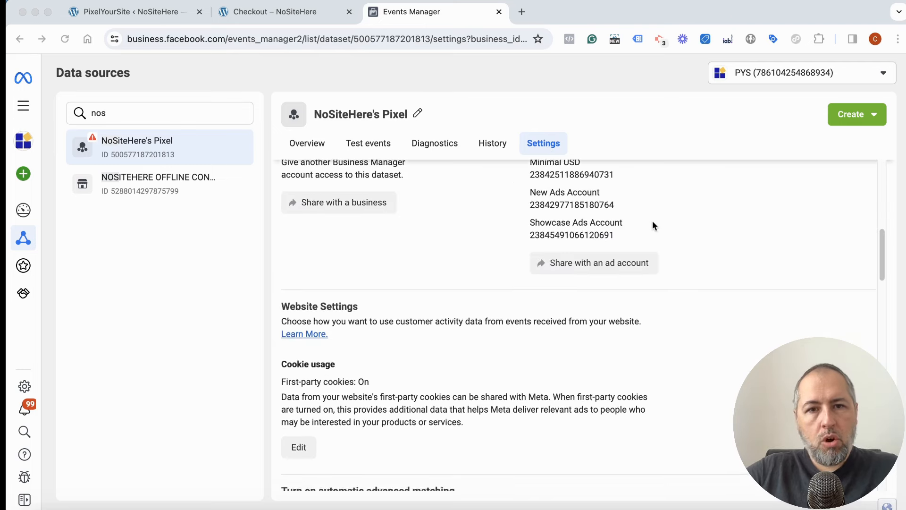
scroll(down, 3)
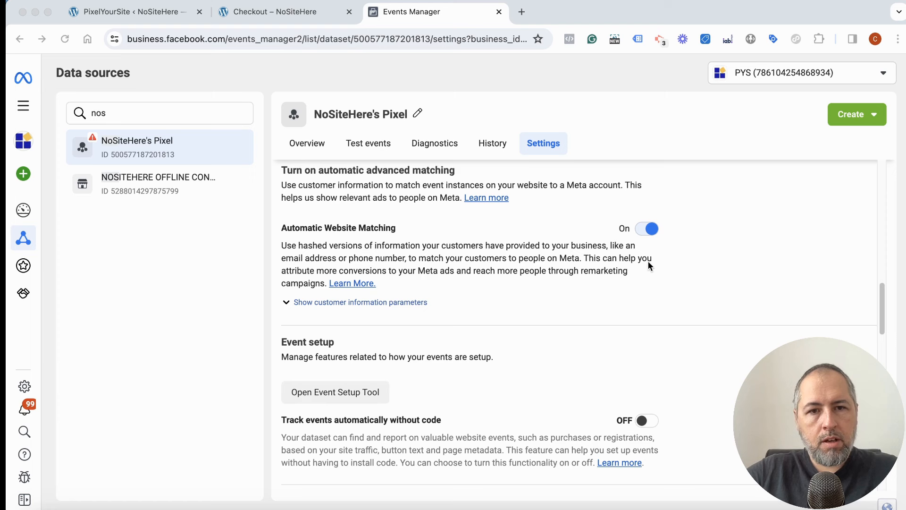
scroll(down, 3)
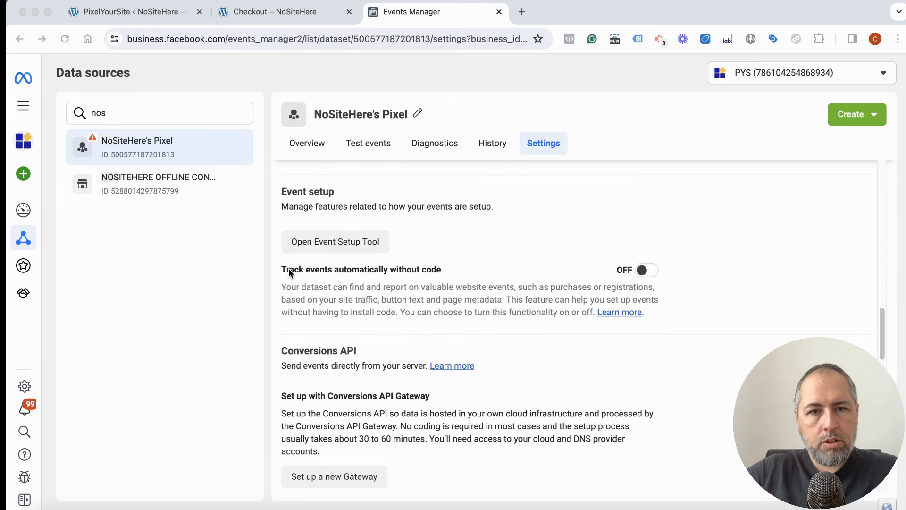
mouse_move(451, 272)
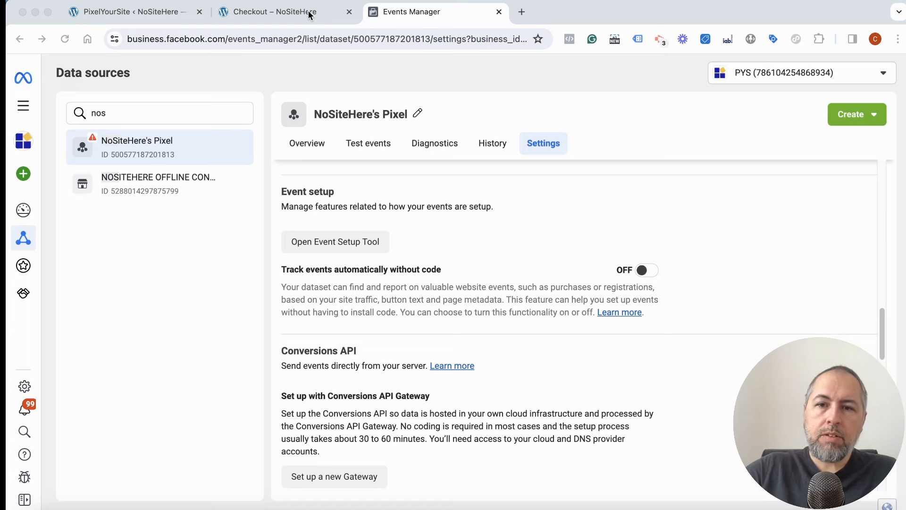
Step: Review the NoSiteHere checkout form with Belt and Cap items, £957.00 total, cash on delivery
click(276, 11)
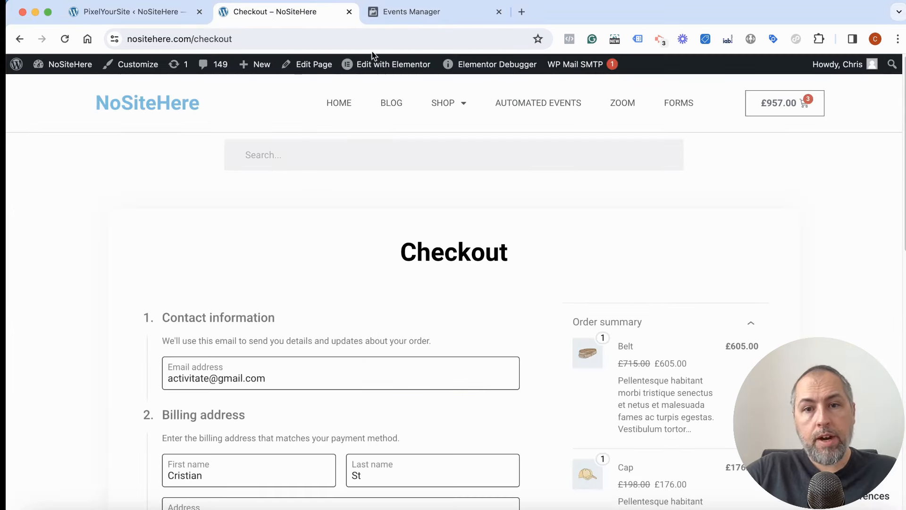
scroll(down, 3)
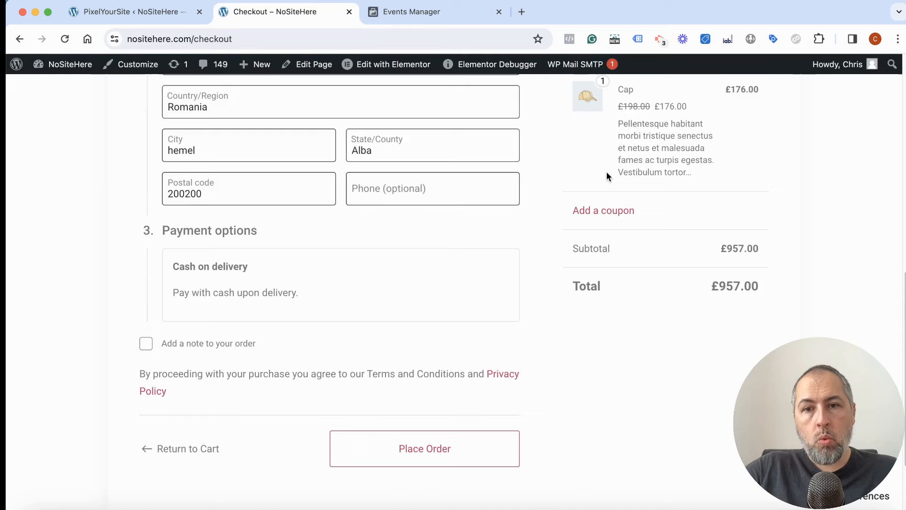
scroll(down, 3)
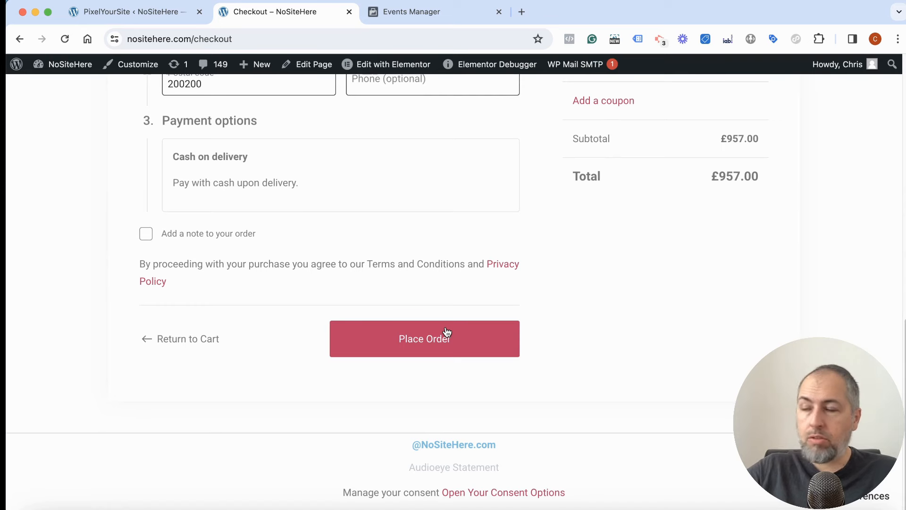
mouse_move(533, 184)
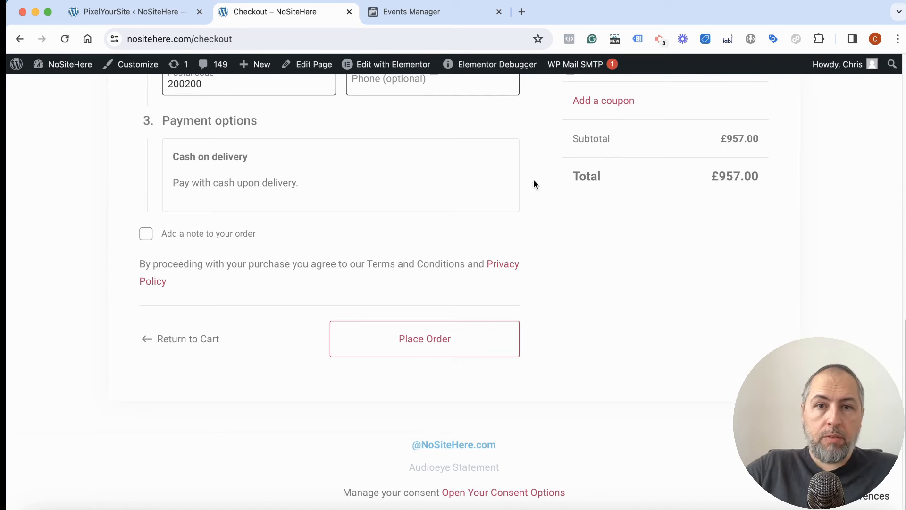
scroll(up, 3)
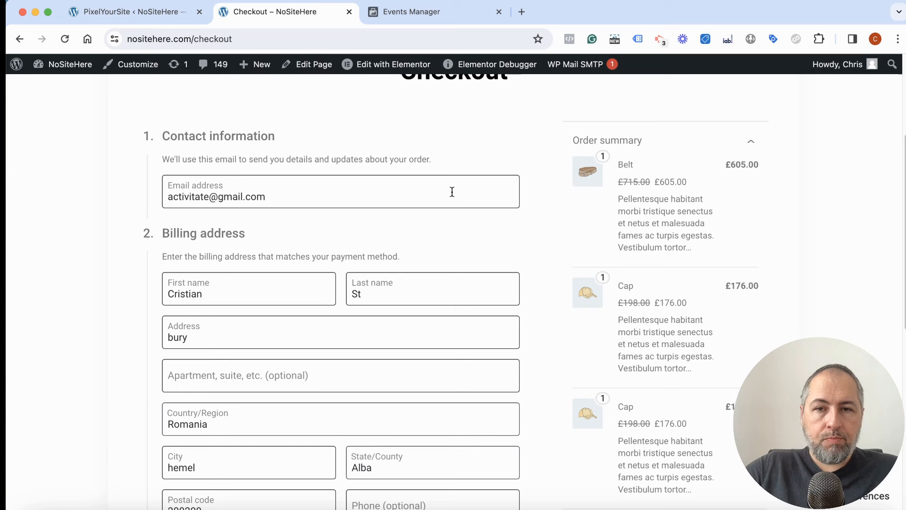
mouse_move(497, 162)
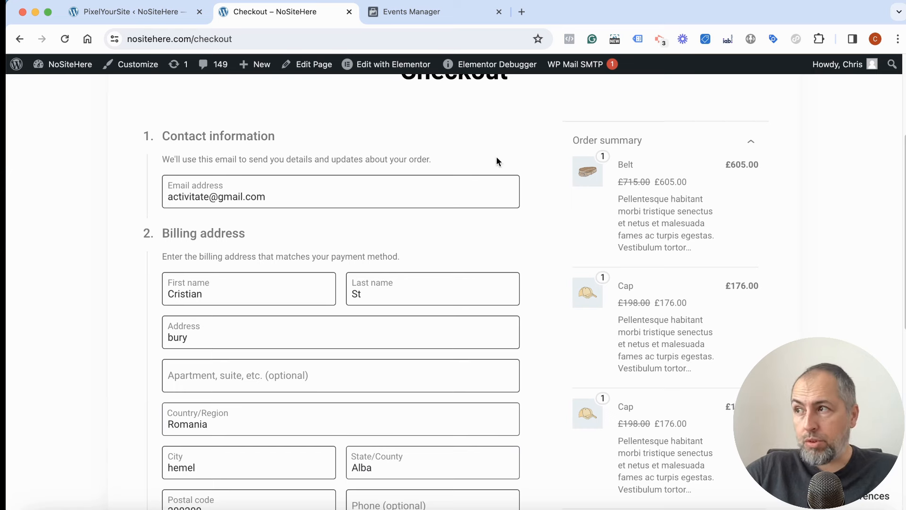
scroll(down, 3)
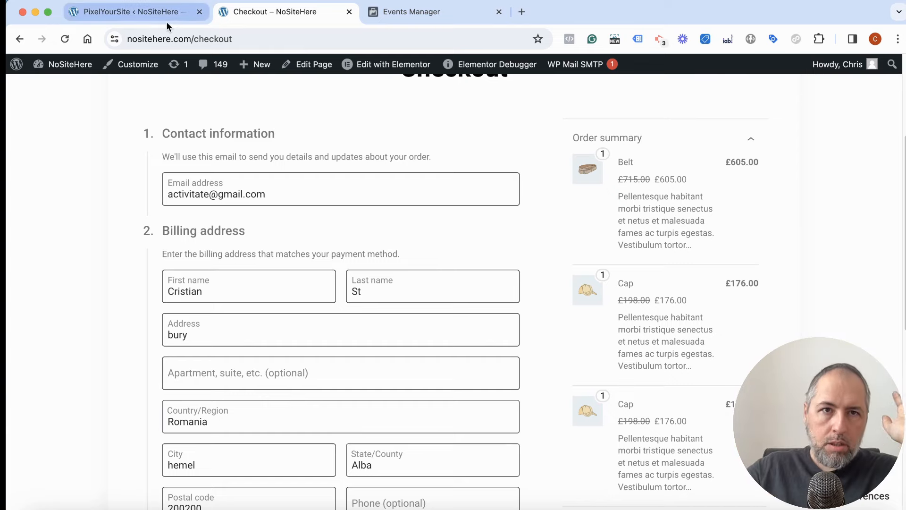
Step: Check the pixel's Event setup in Events Manager, then go to PixelYourSite Pro's Events tab
click(412, 12)
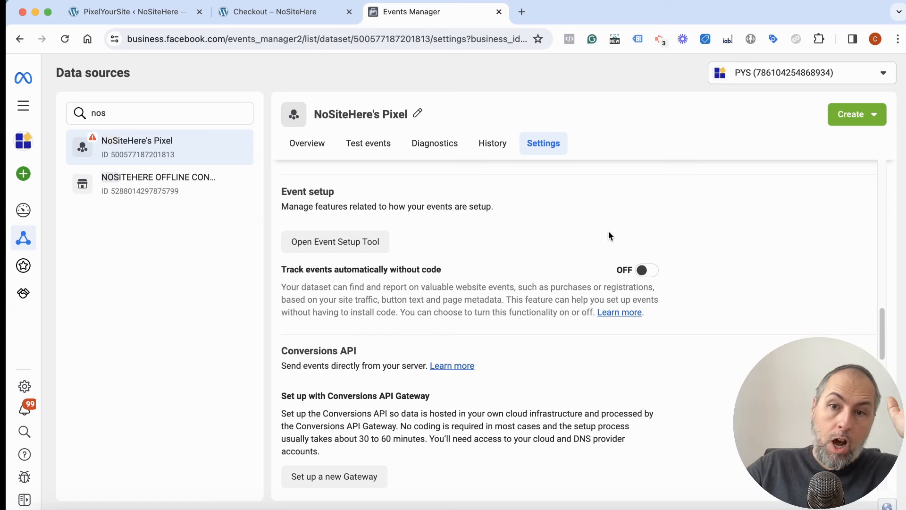
mouse_move(638, 212)
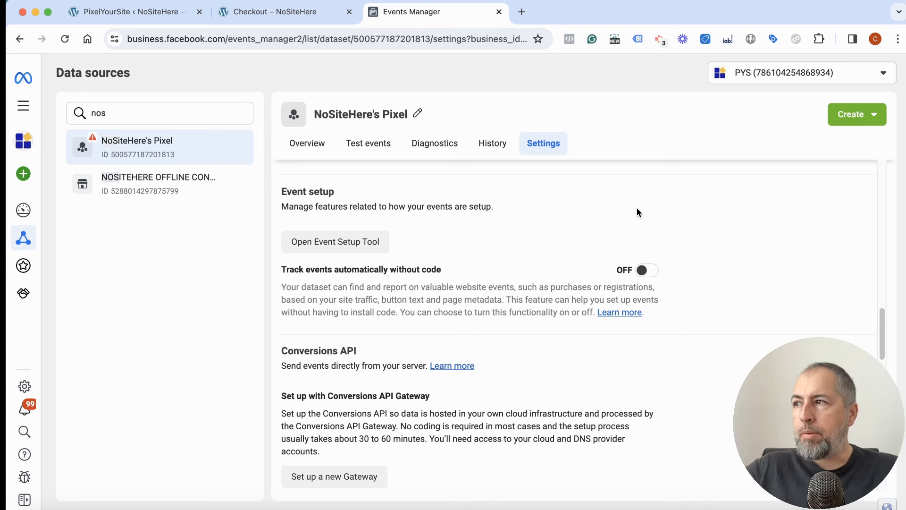
click(133, 11)
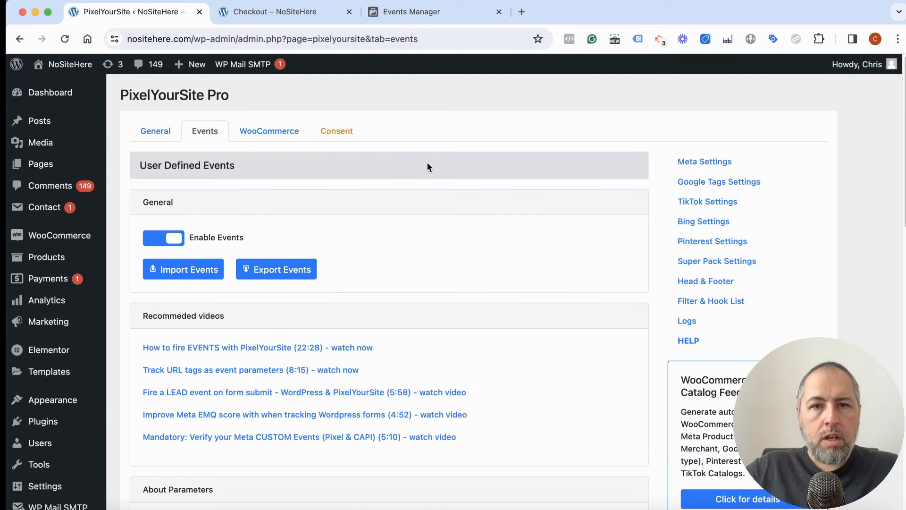
Step: Add a new untitled PixelYourSite event from the Events List, then return to Events Manager
scroll(down, 3)
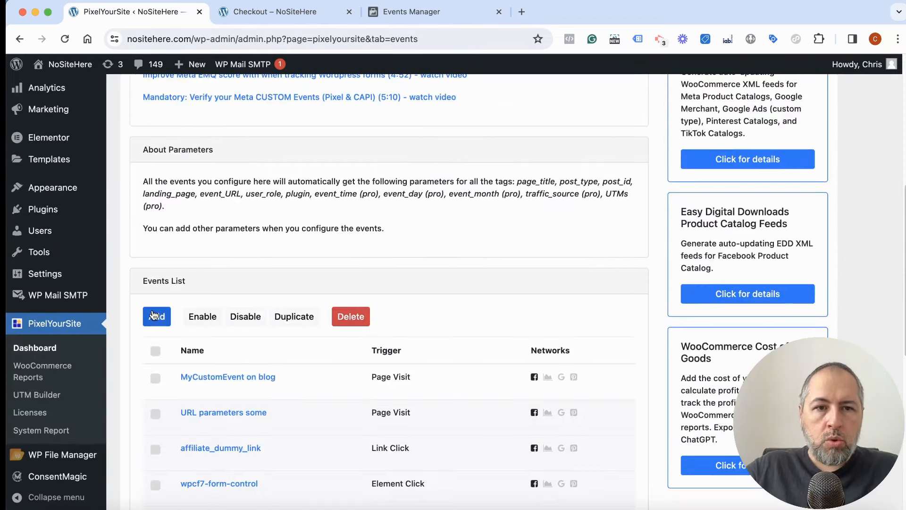
click(156, 316)
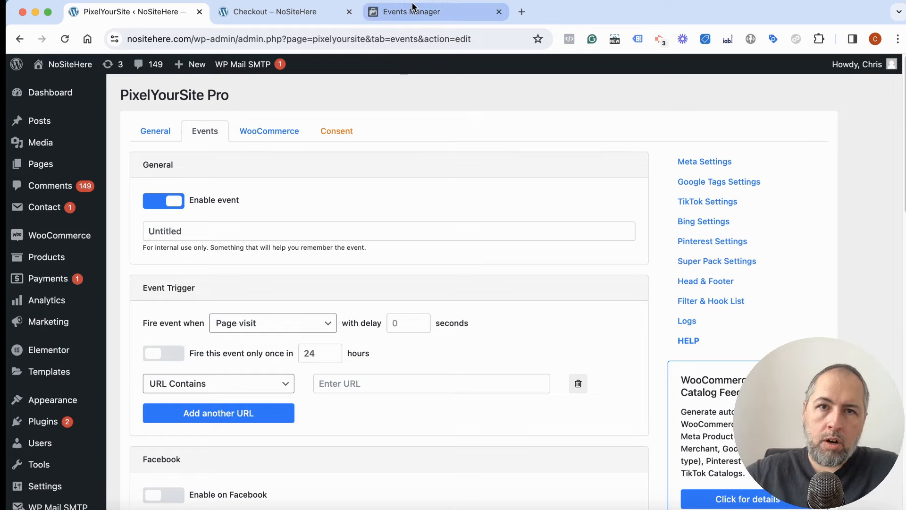
click(412, 12)
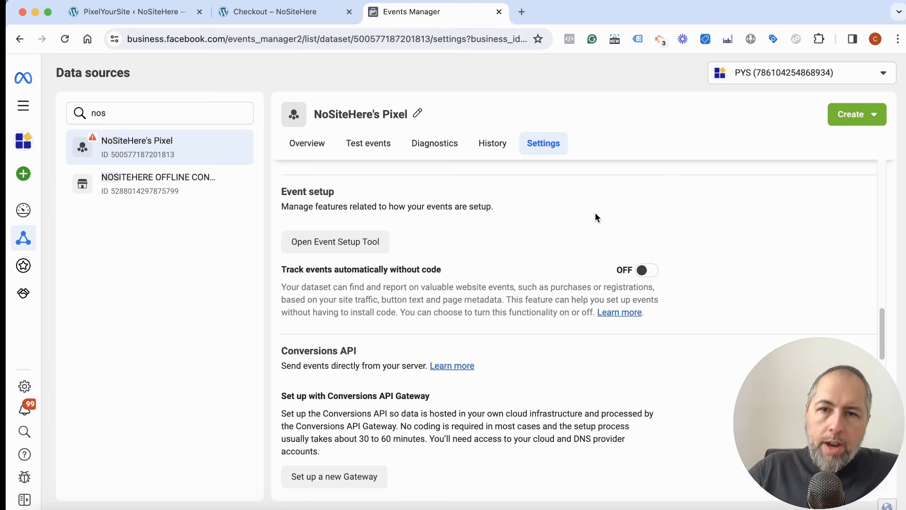
mouse_move(289, 280)
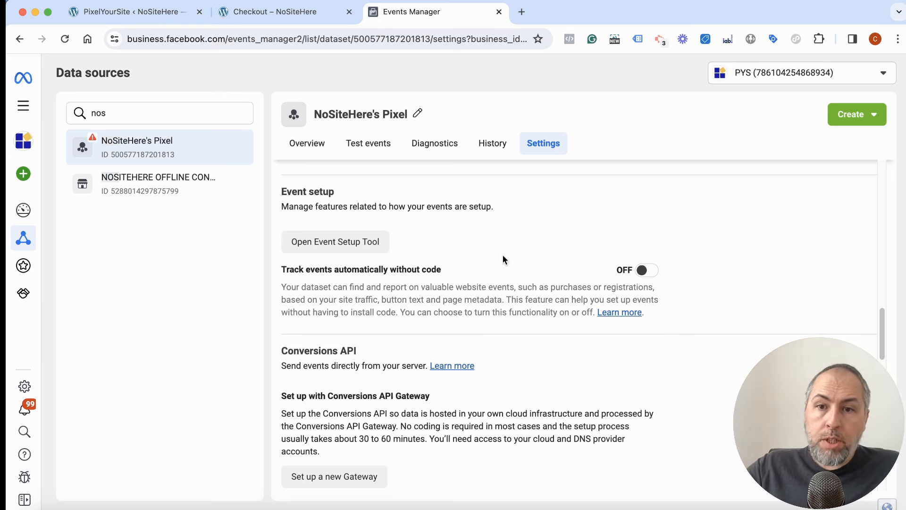
mouse_move(614, 271)
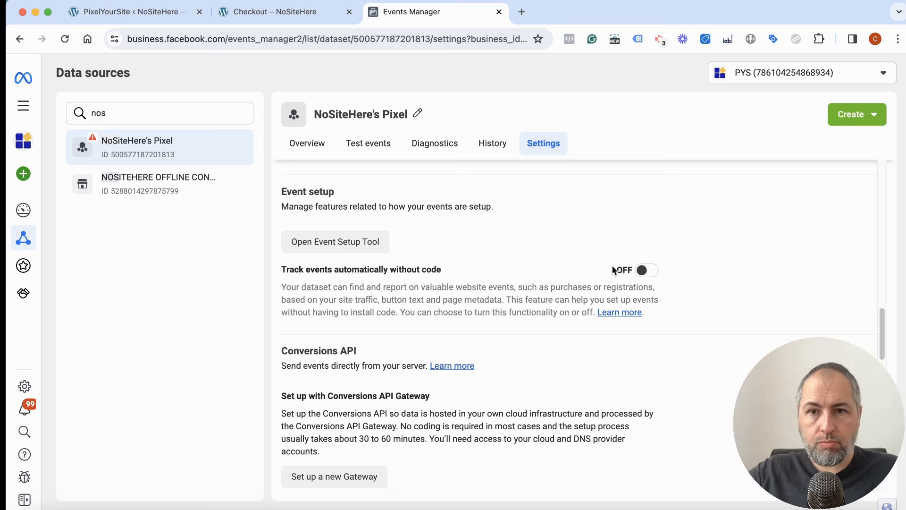
mouse_move(605, 270)
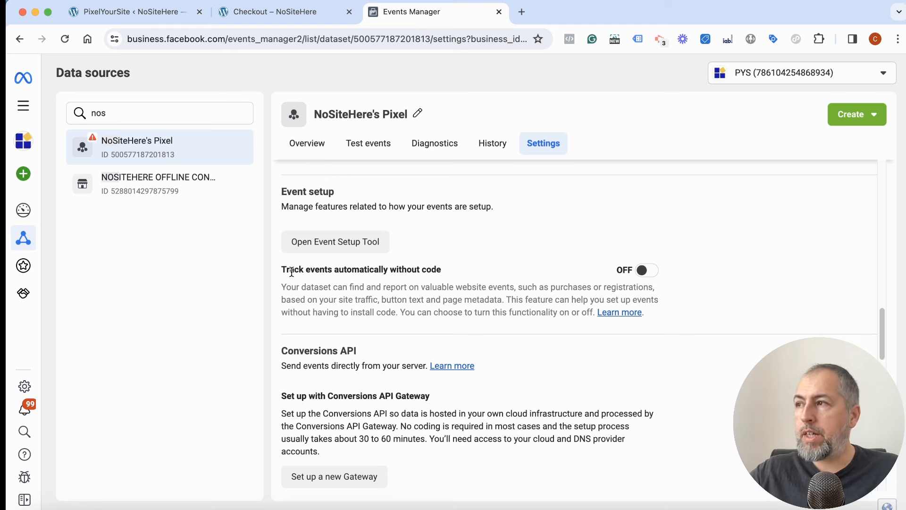
mouse_move(569, 278)
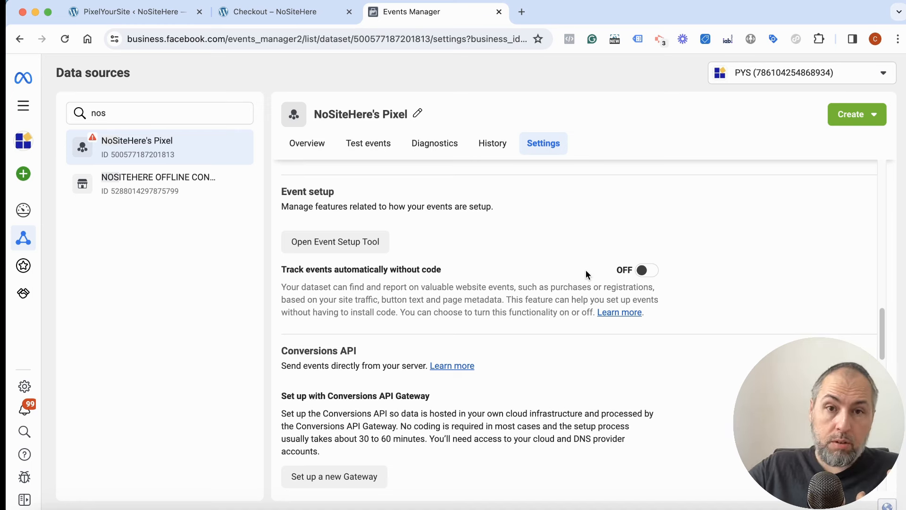
Step: Leave 'Track events automatically without code' off and go back to the checkout page
click(283, 11)
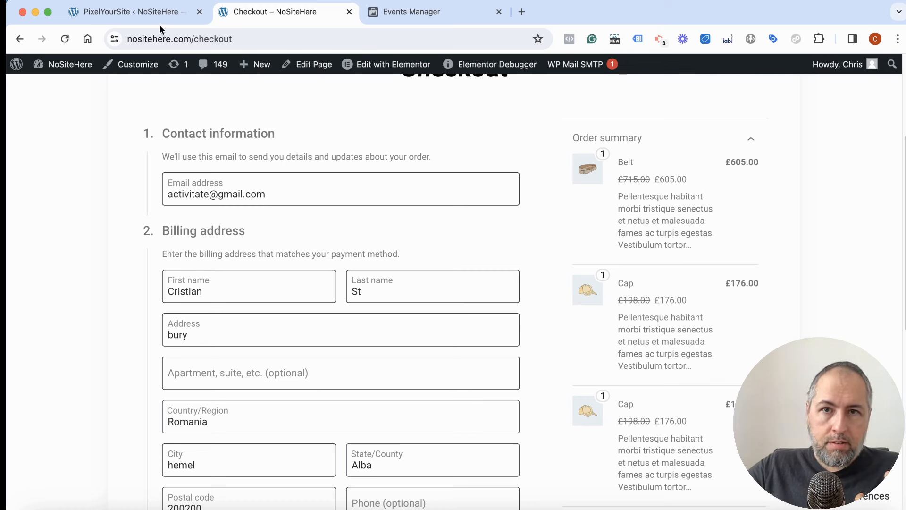
mouse_move(347, 136)
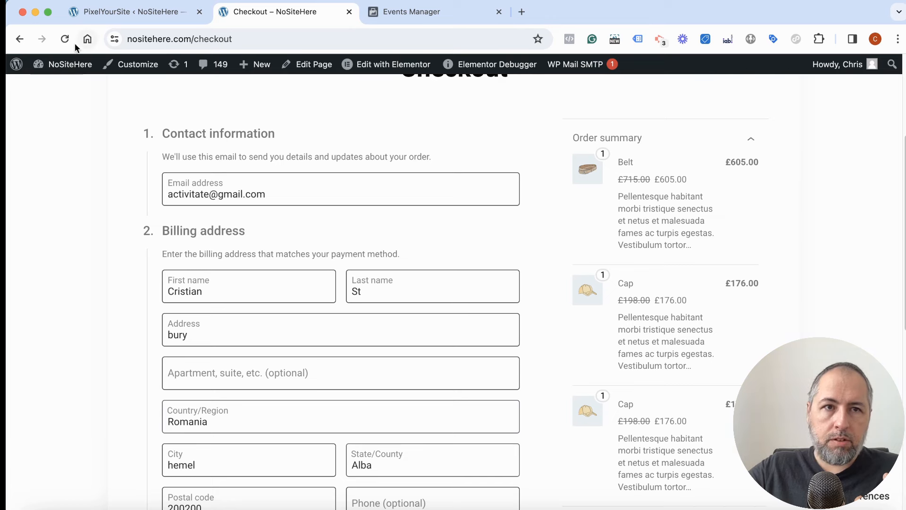
Step: Reload the checkout, confirm Meta Pixel Helper finds no pixel, then open Hoodie with Zipper incognito
click(65, 39)
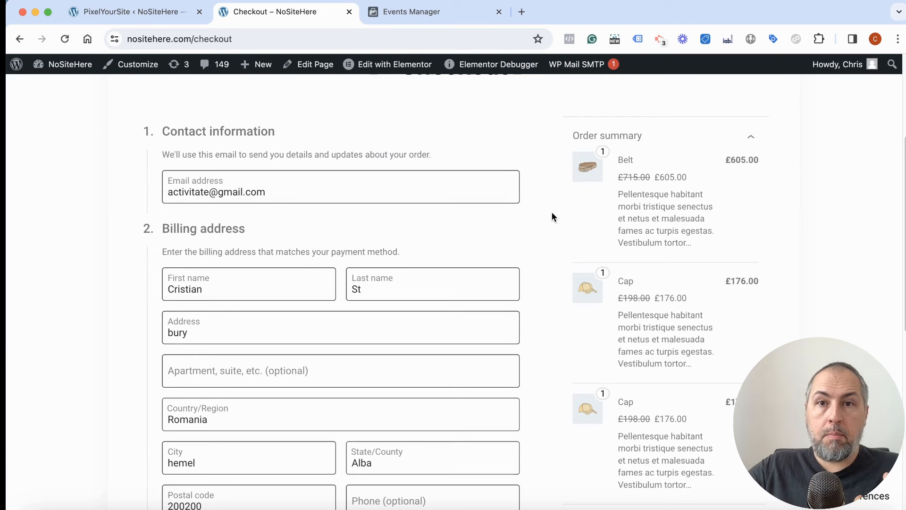
click(569, 38)
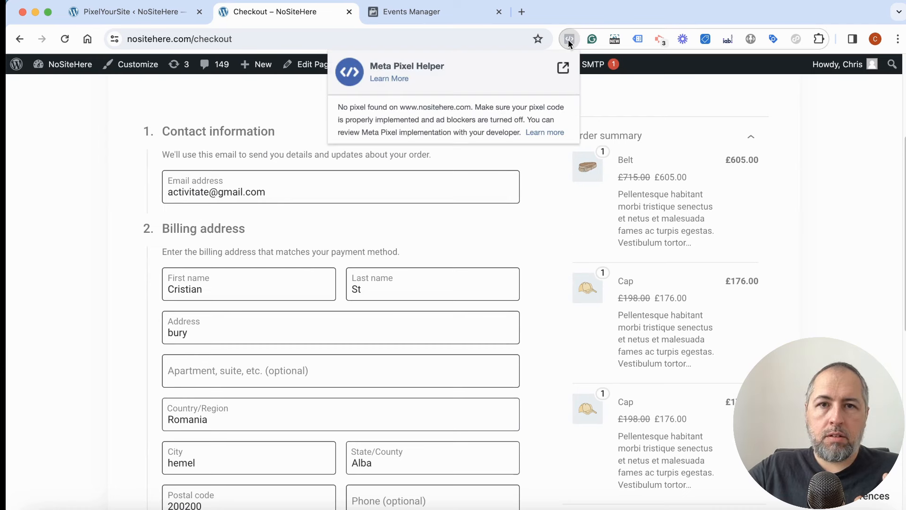
right_click(38, 65)
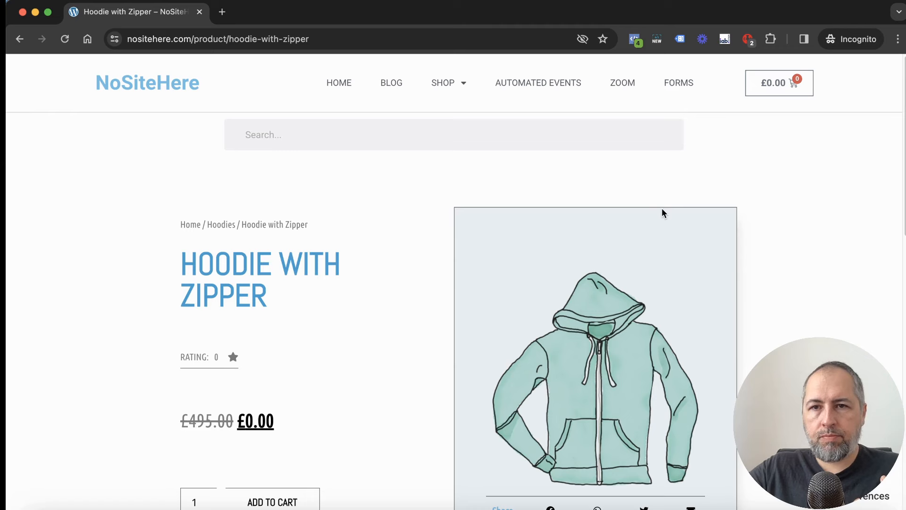
Step: Expand ViewContent in Meta Pixel Helper to reveal the plugin: PixelYourSite parameter
click(634, 38)
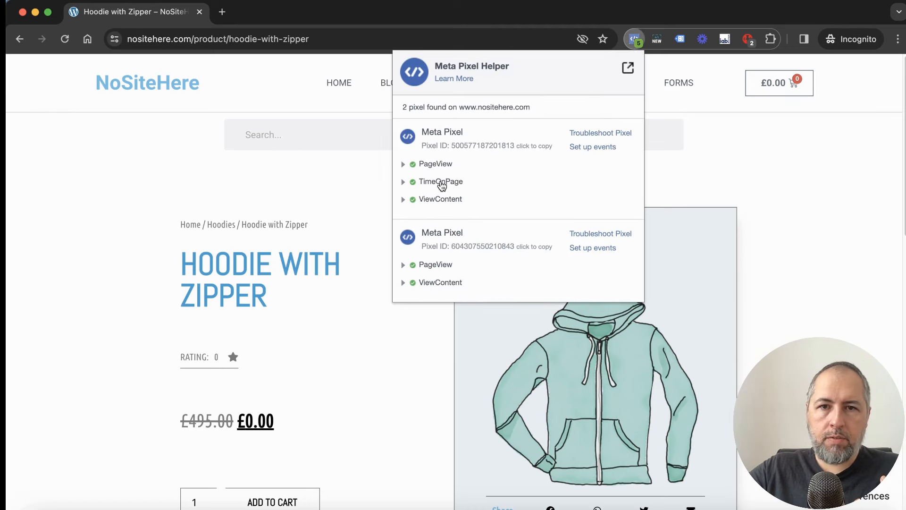
click(402, 199)
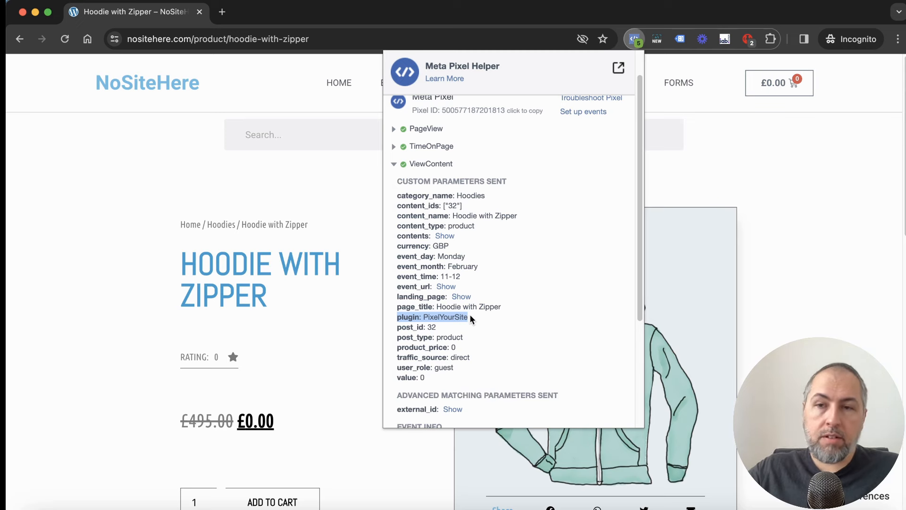
mouse_move(22, 12)
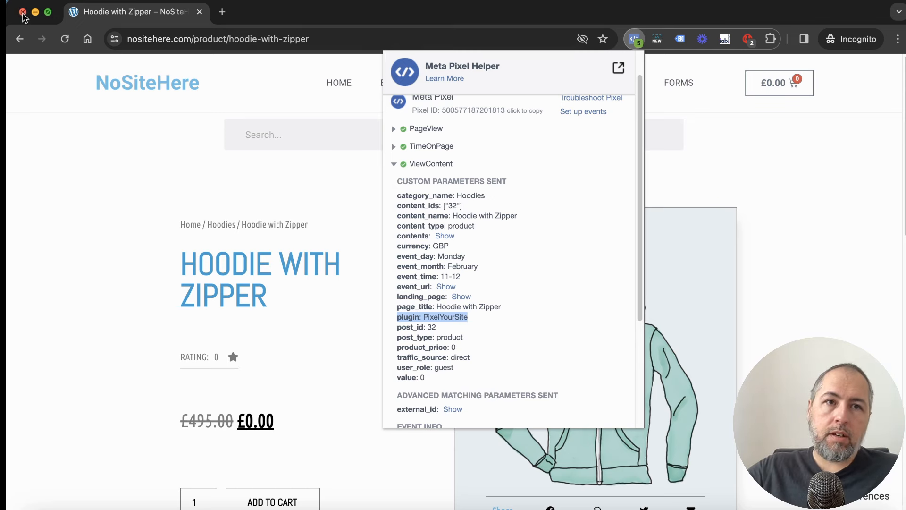